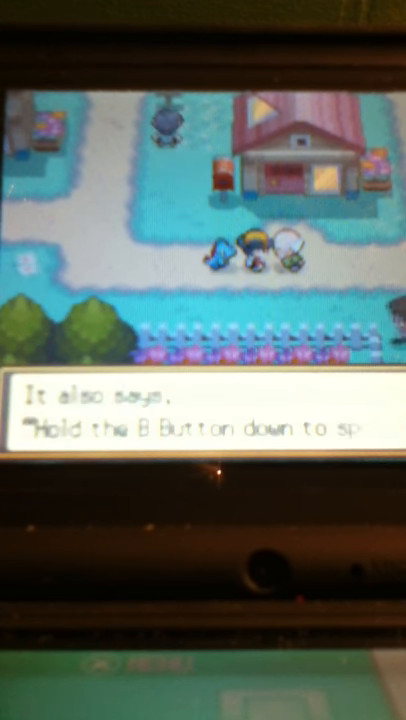
key("a")
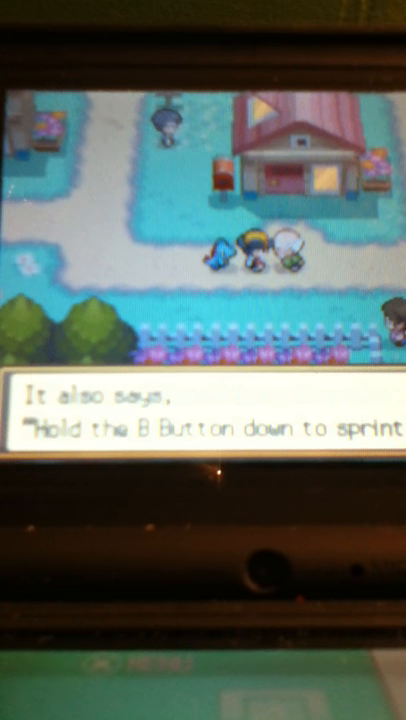